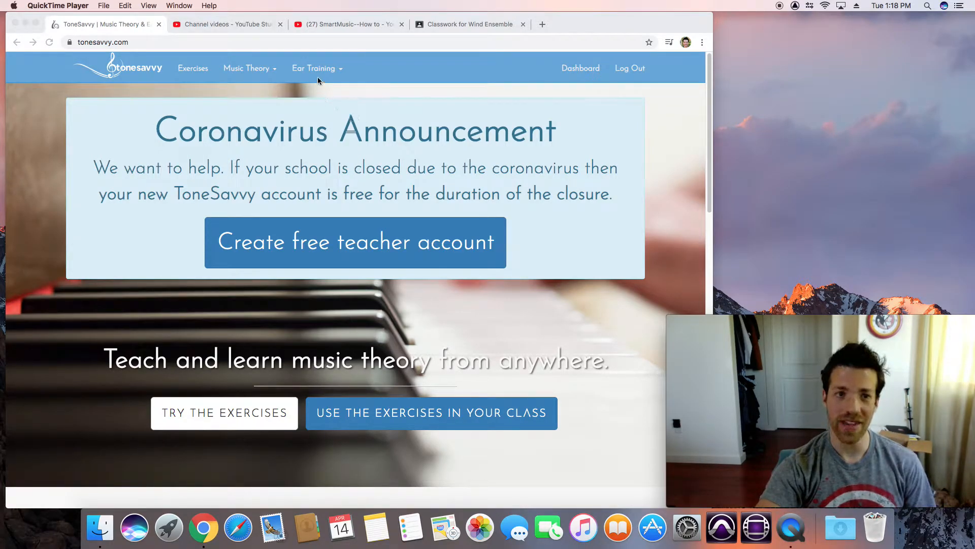
mouse_move(253, 73)
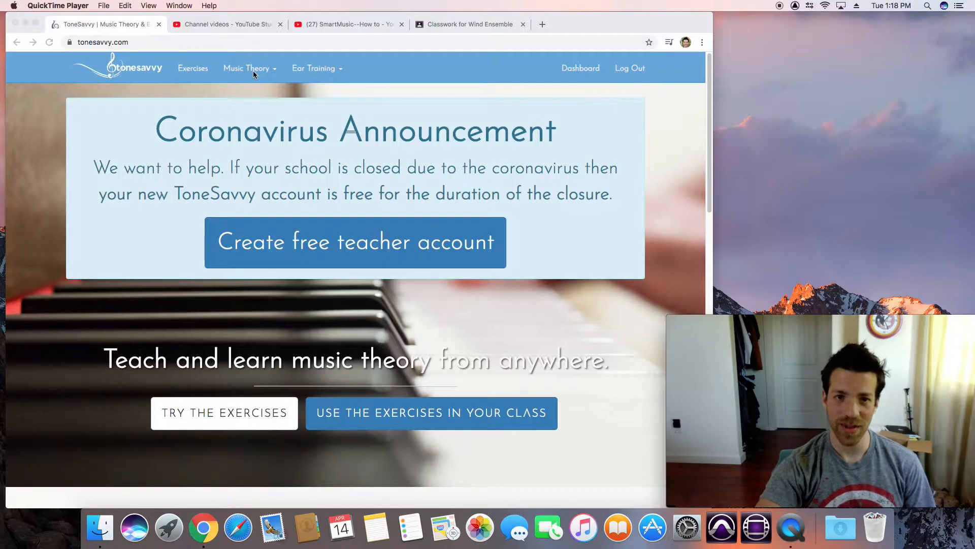
Step: Open the Ear Training dropdown listing intervals, chords, scales and melodic dictation
click(313, 67)
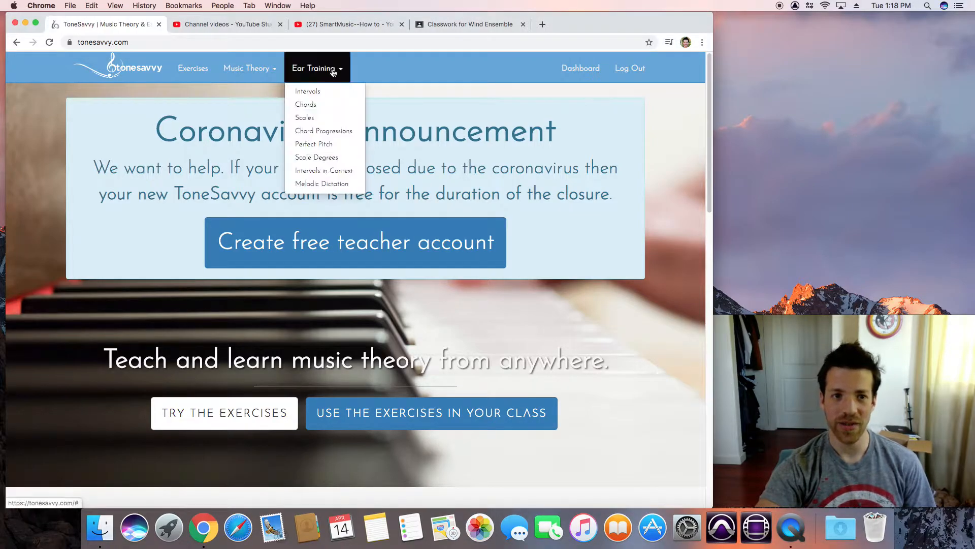
Step: Open the Intervals exercise with a custom Minor 2nd and Major 2nd set, advanced options shown
click(307, 91)
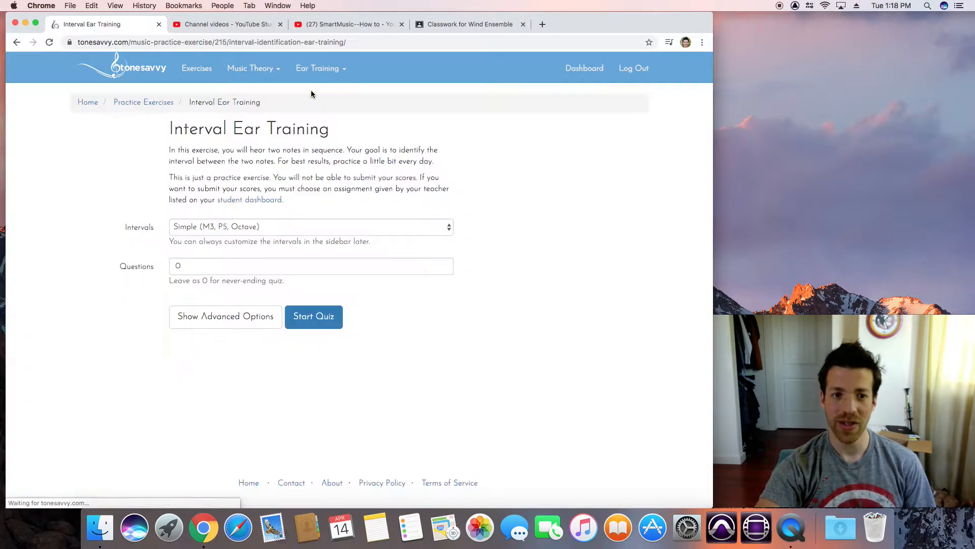
click(310, 227)
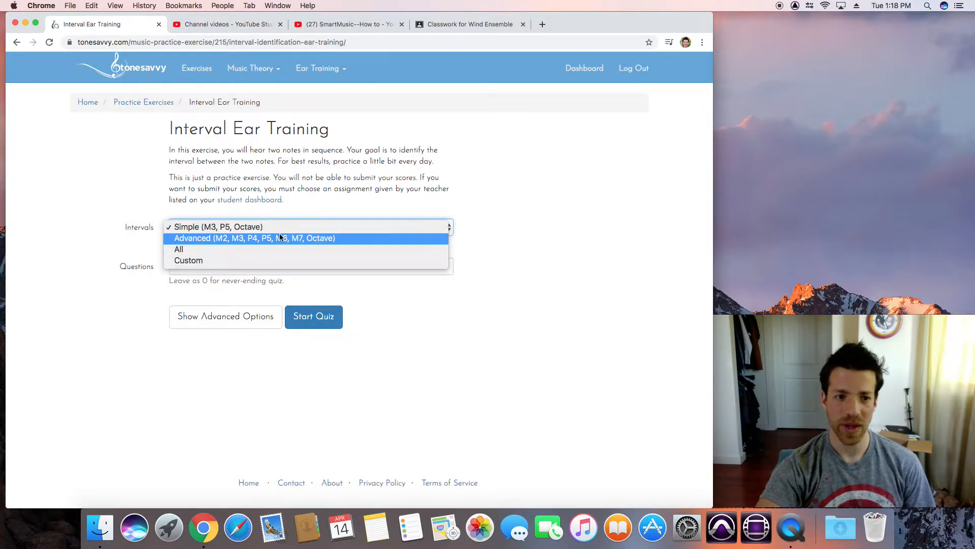
mouse_move(218, 226)
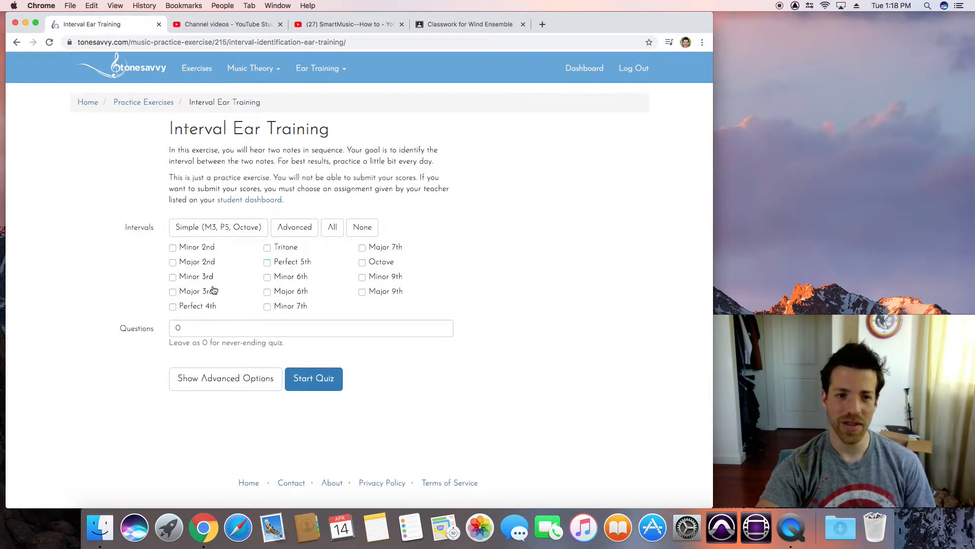
click(173, 247)
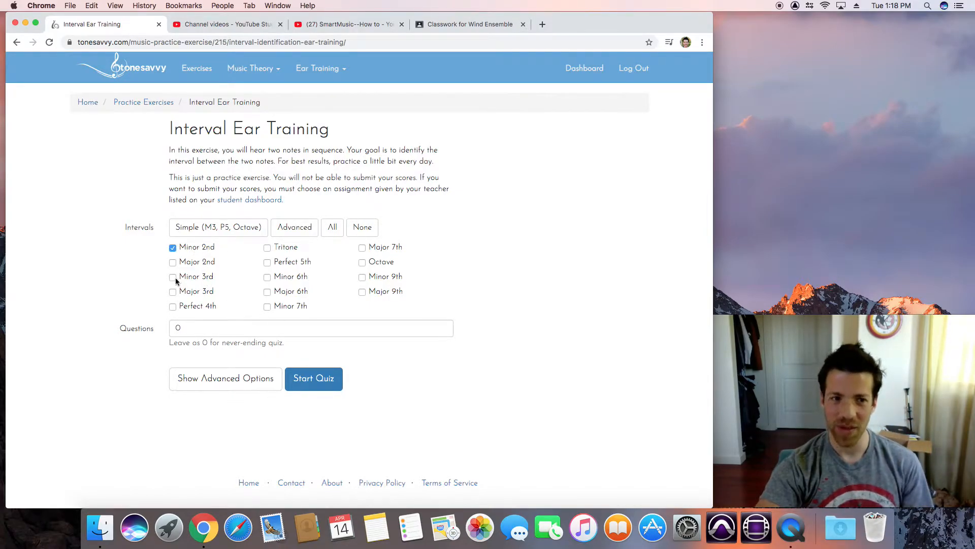
click(173, 261)
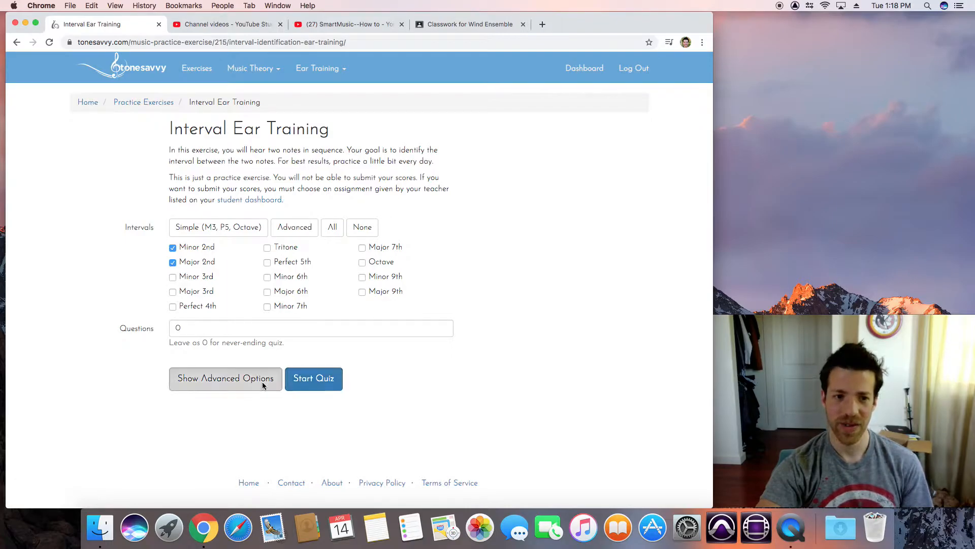
click(225, 378)
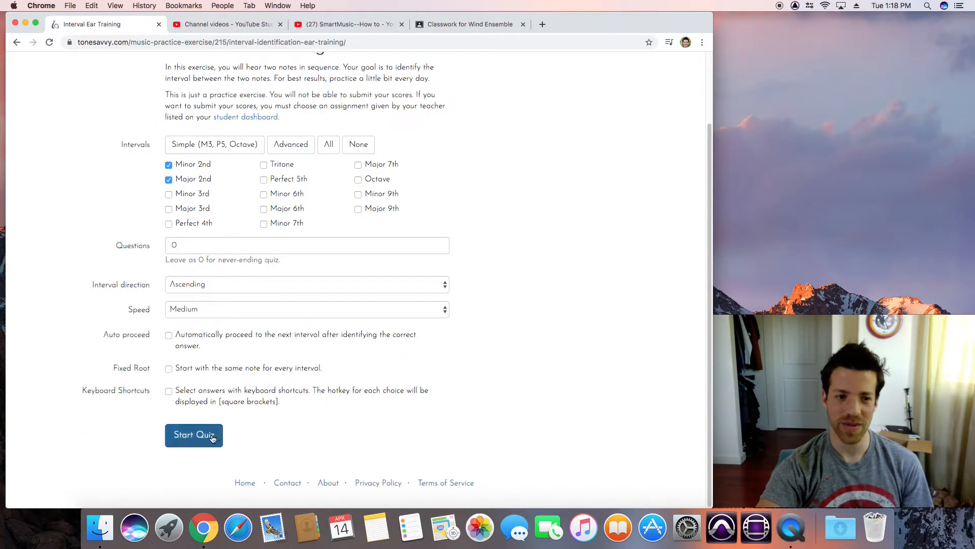
Step: Start the interval quiz and answer five Minor 2nd/Major 2nd intervals without errors
click(193, 434)
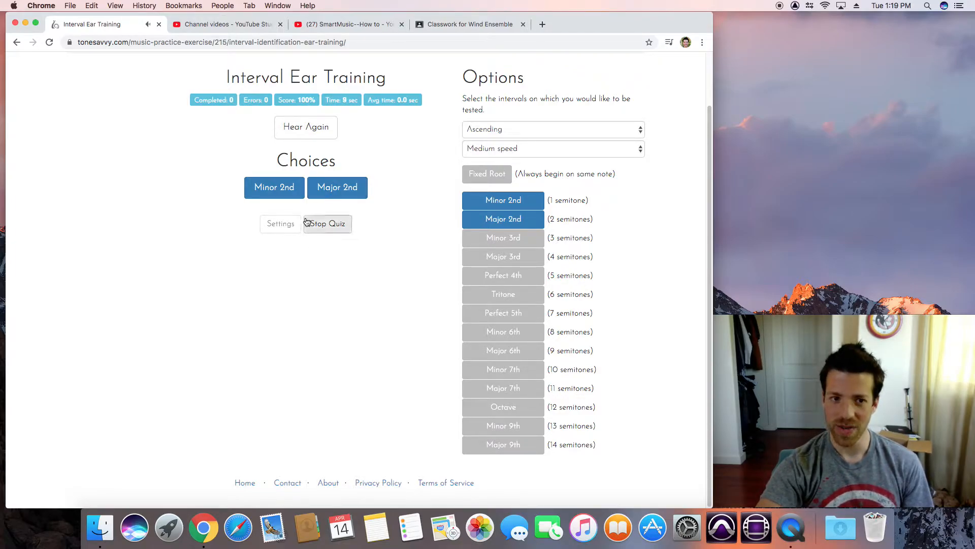
click(273, 188)
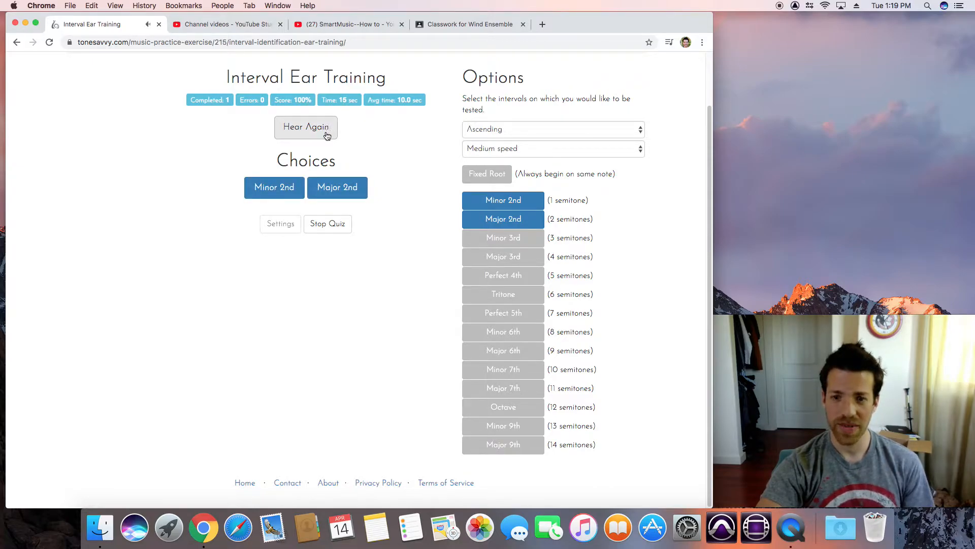
click(274, 188)
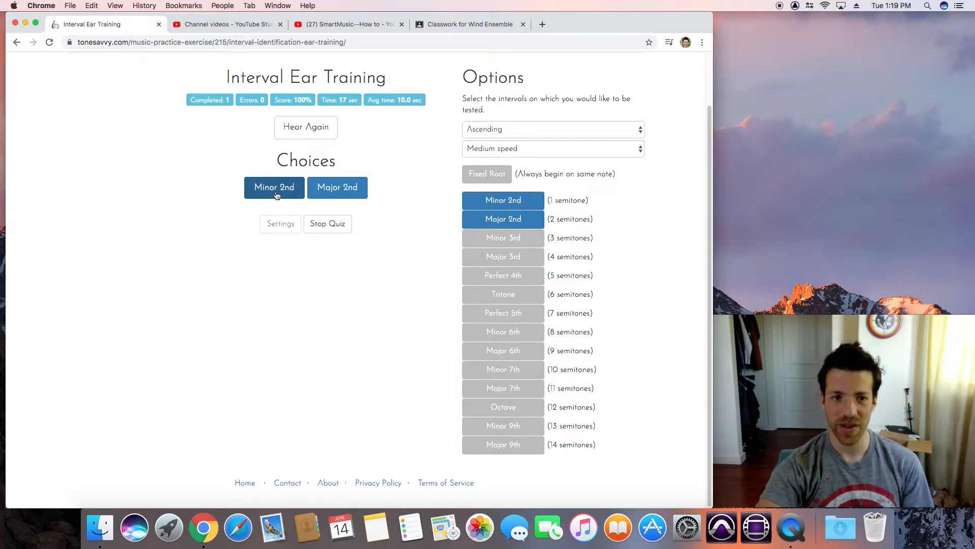
click(274, 188)
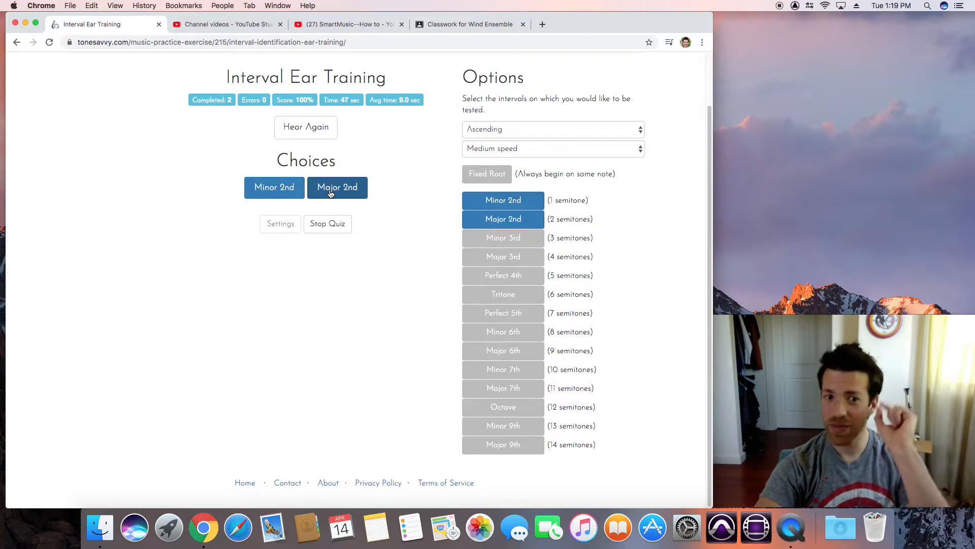
click(338, 188)
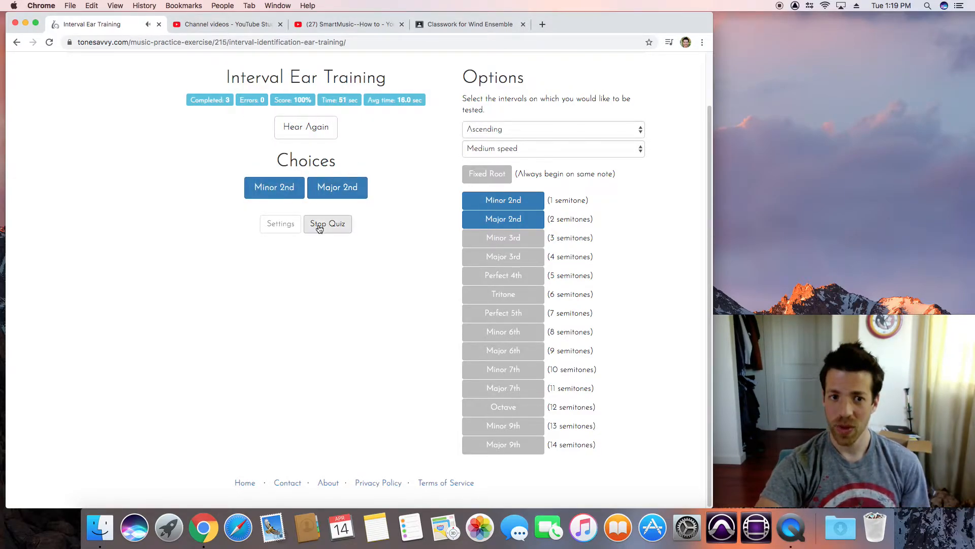
click(337, 188)
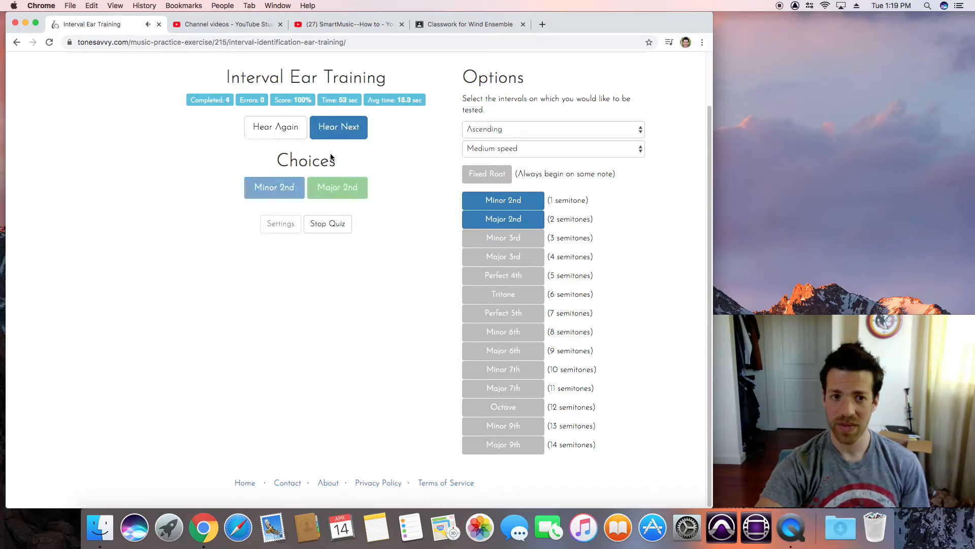
click(338, 127)
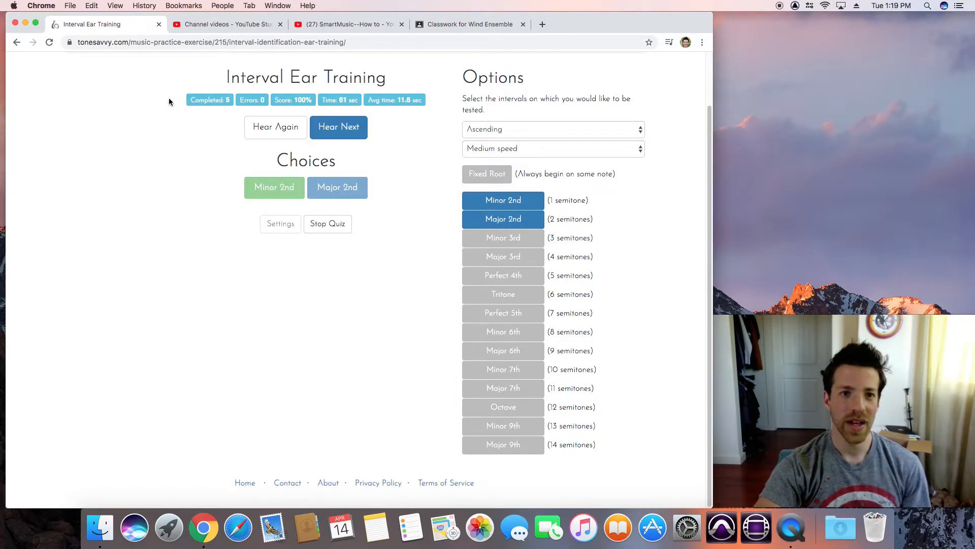
Step: Open the Chords exercise with a custom set of Major and Minor root-position chords
click(317, 68)
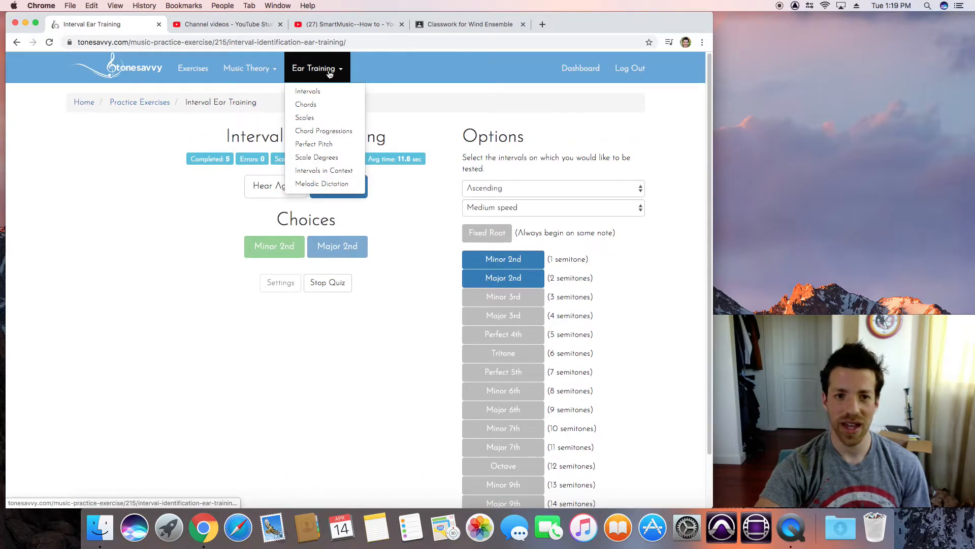
click(305, 104)
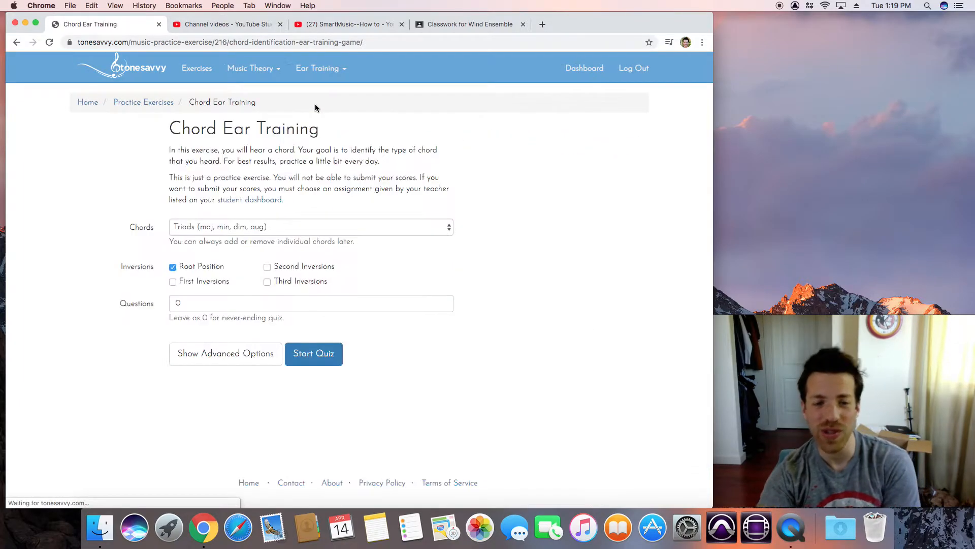
click(310, 226)
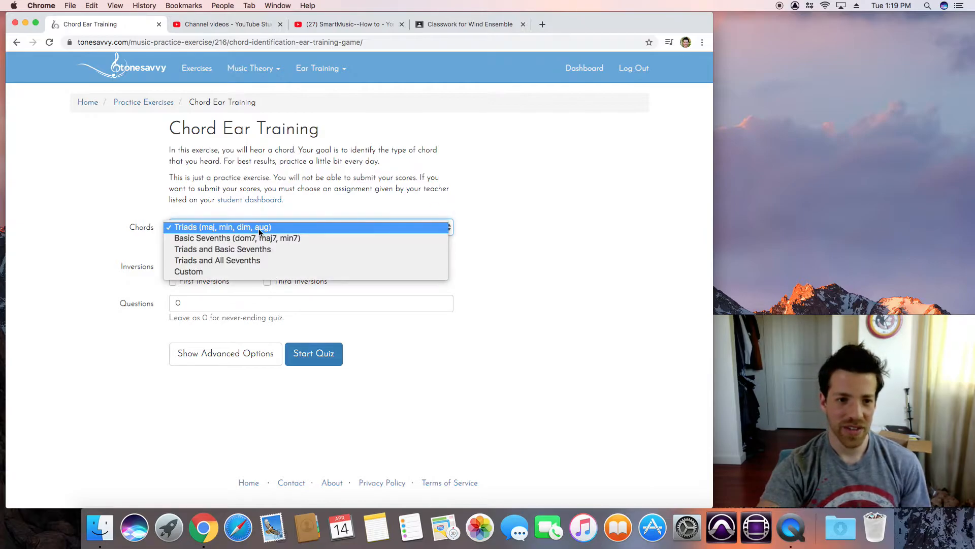
click(222, 227)
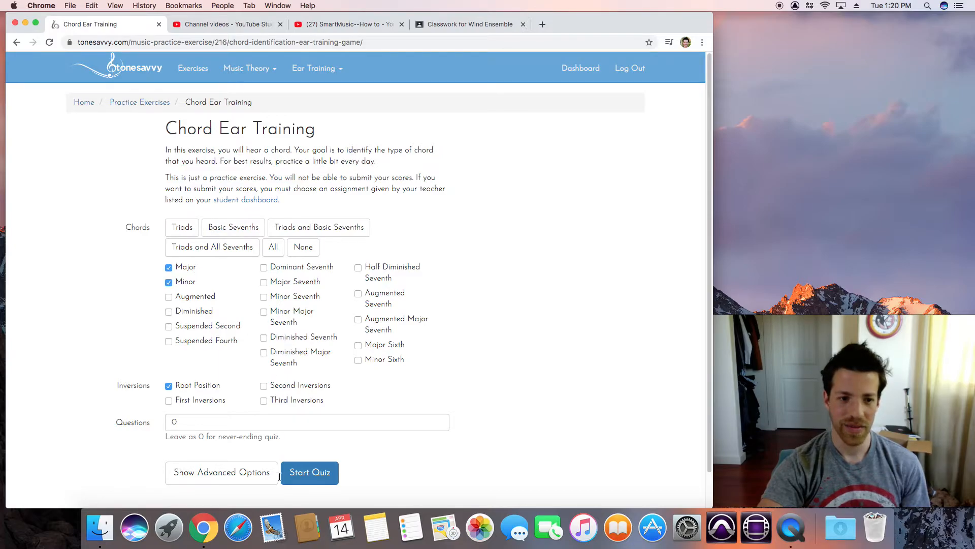
Step: Start the chord quiz, answer three chords (Minor, Major, Minor) correctly, and reopen Ear Training
click(310, 472)
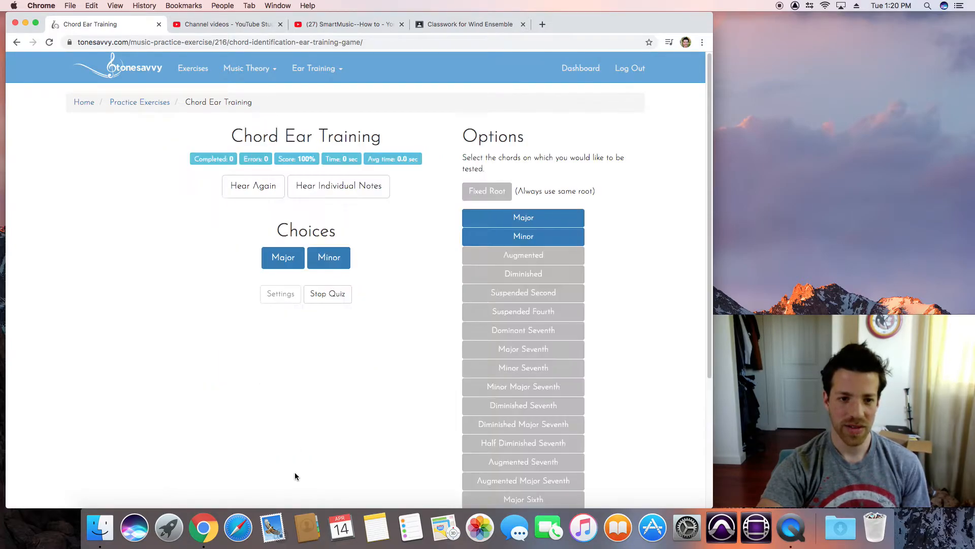
click(282, 257)
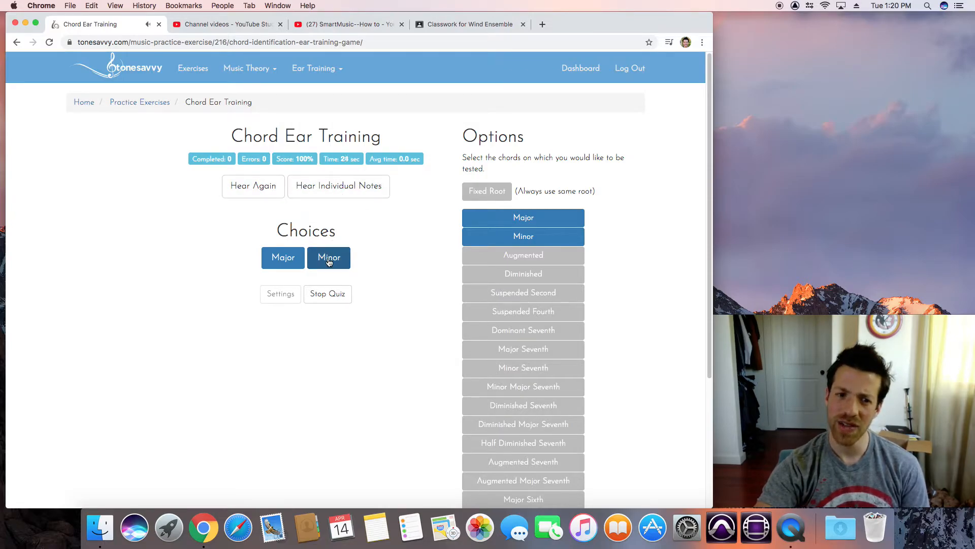
click(328, 258)
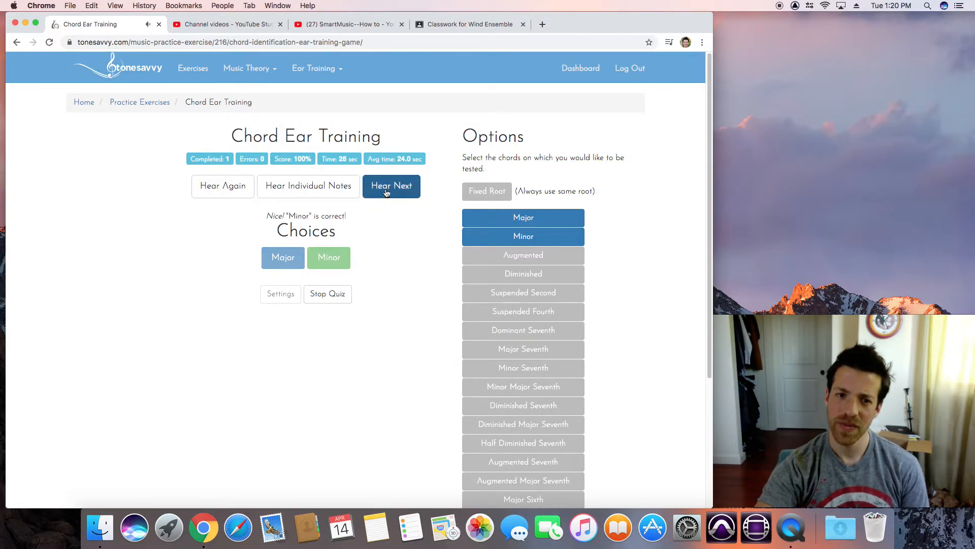
click(391, 185)
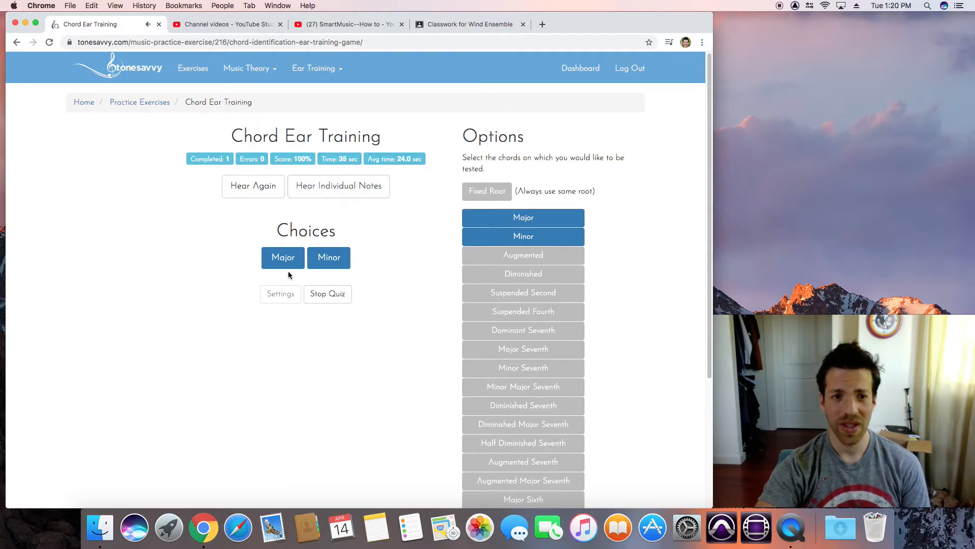
click(283, 257)
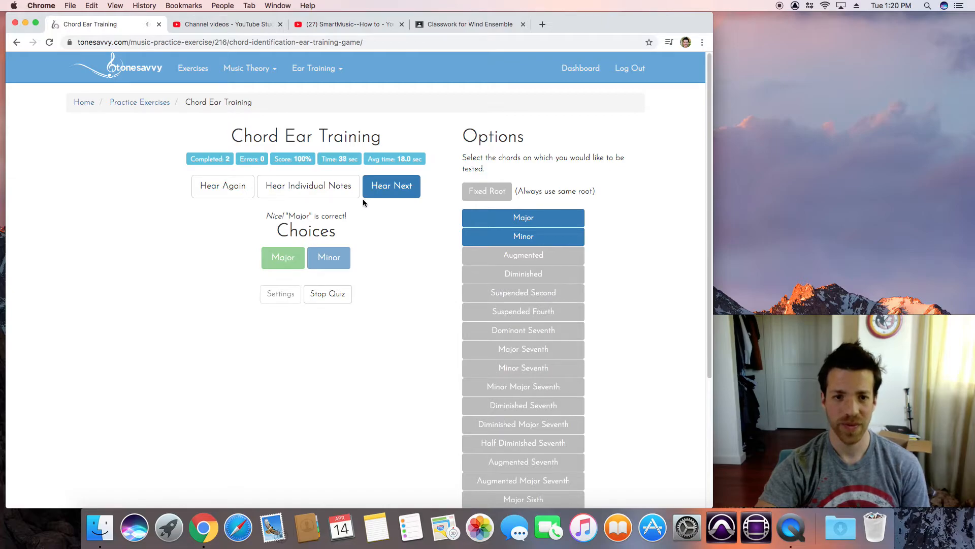
click(391, 185)
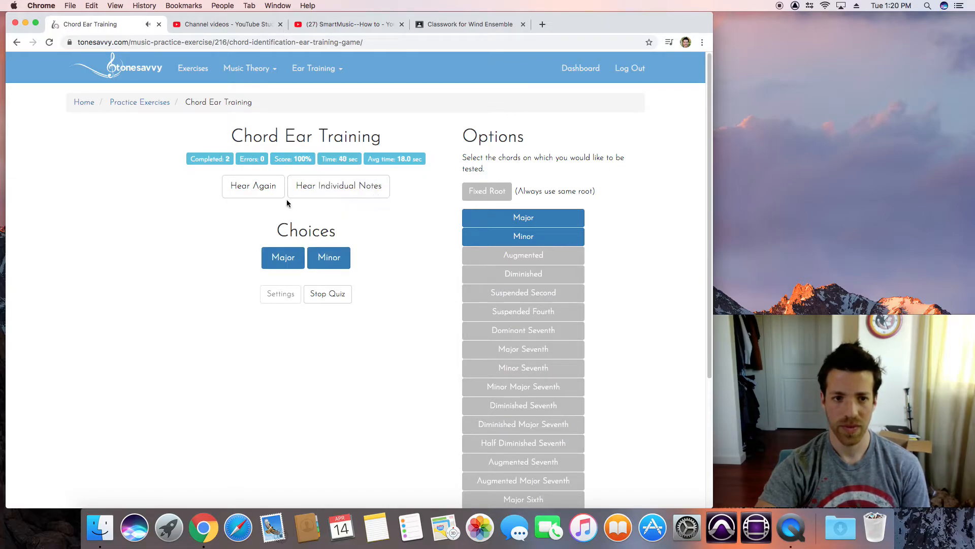
click(252, 185)
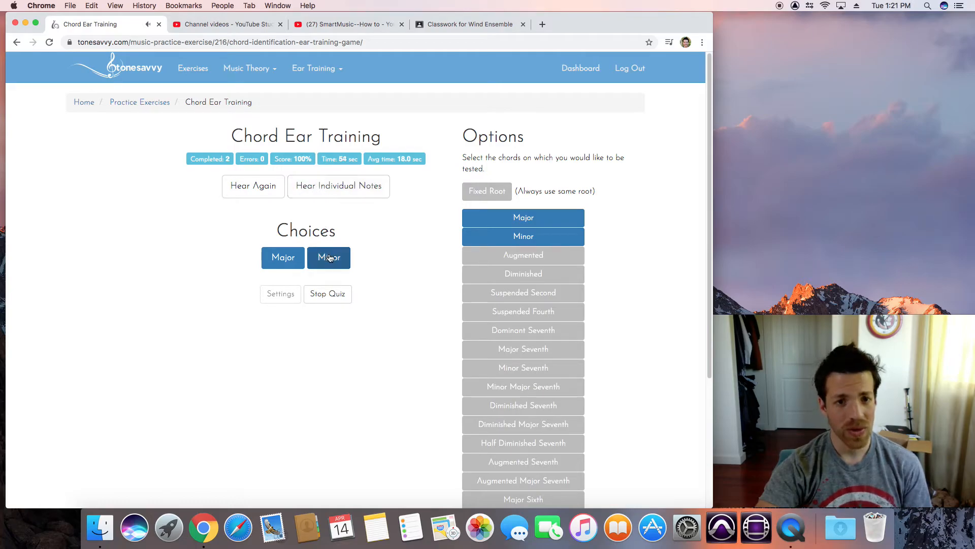
click(328, 258)
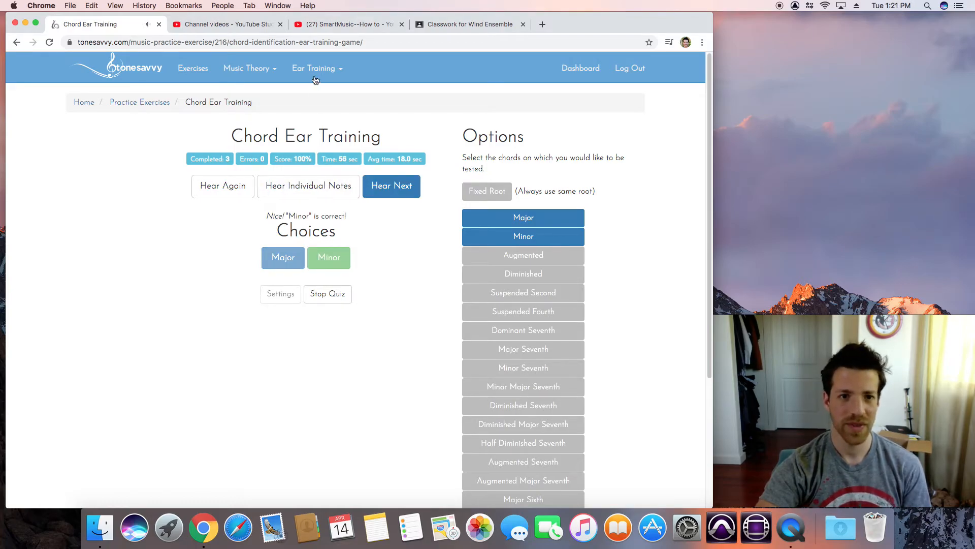
click(316, 67)
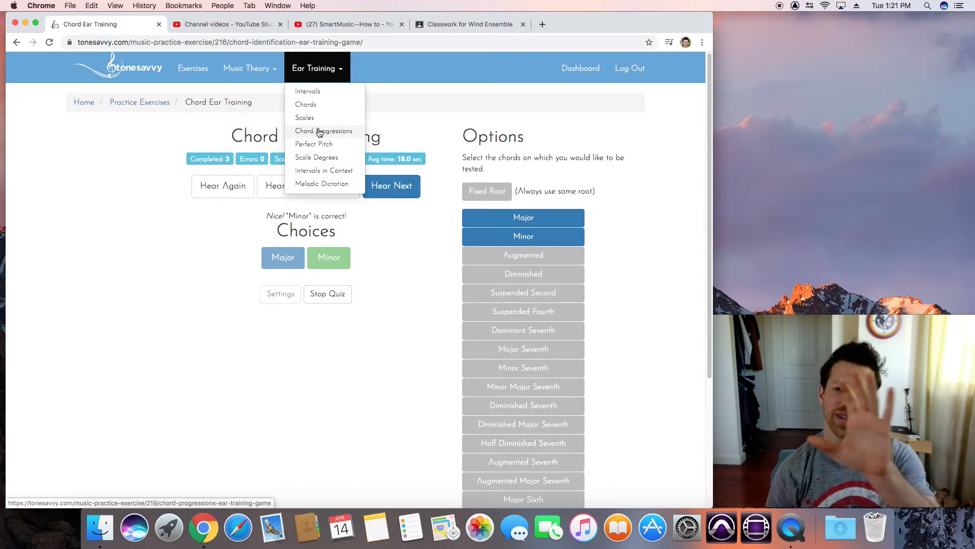
mouse_move(305, 117)
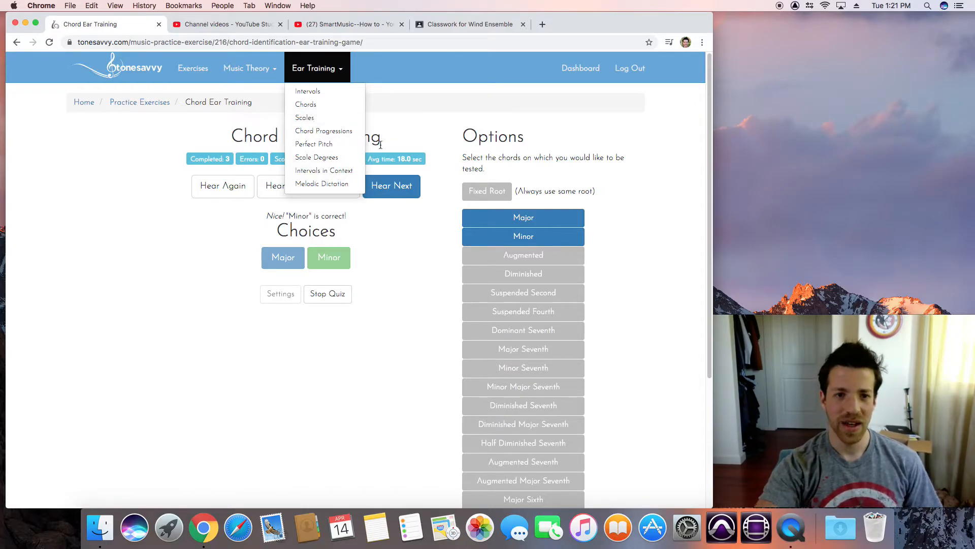
mouse_move(304, 117)
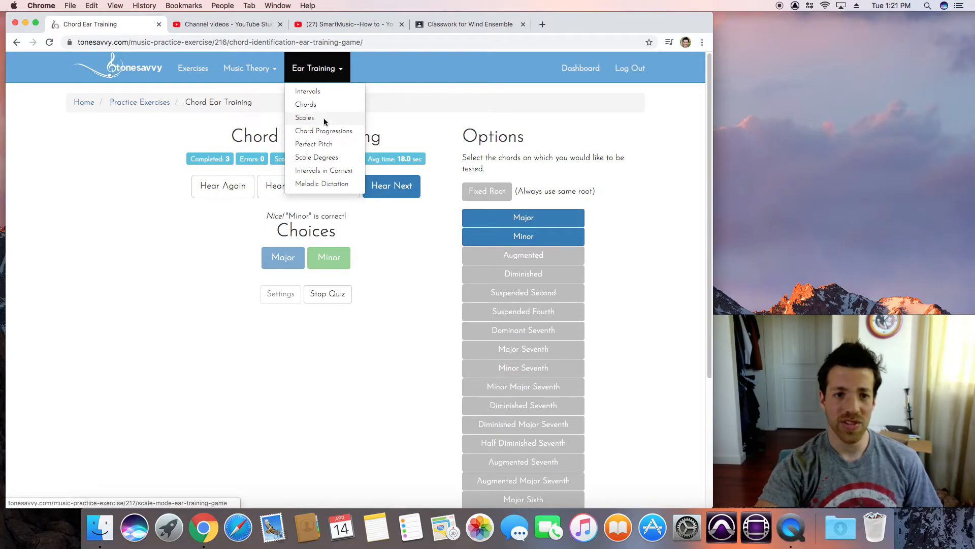
Step: Open the Scales exercise with a custom set of Major and Natural minor scales
click(304, 118)
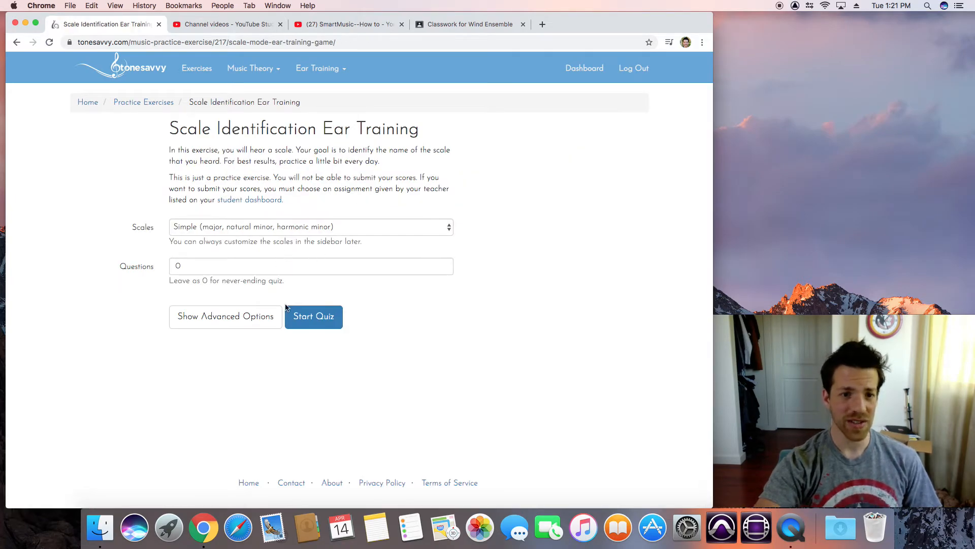
click(310, 227)
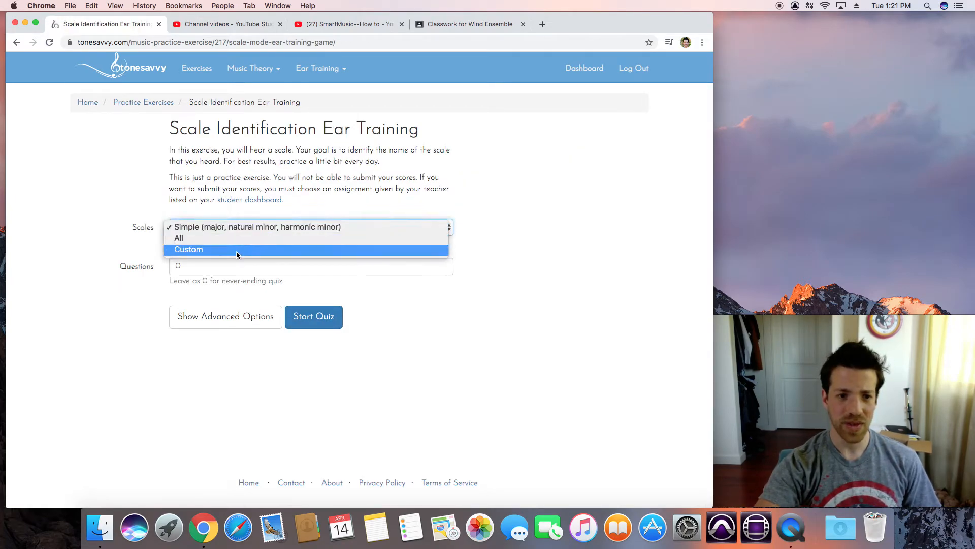
click(189, 249)
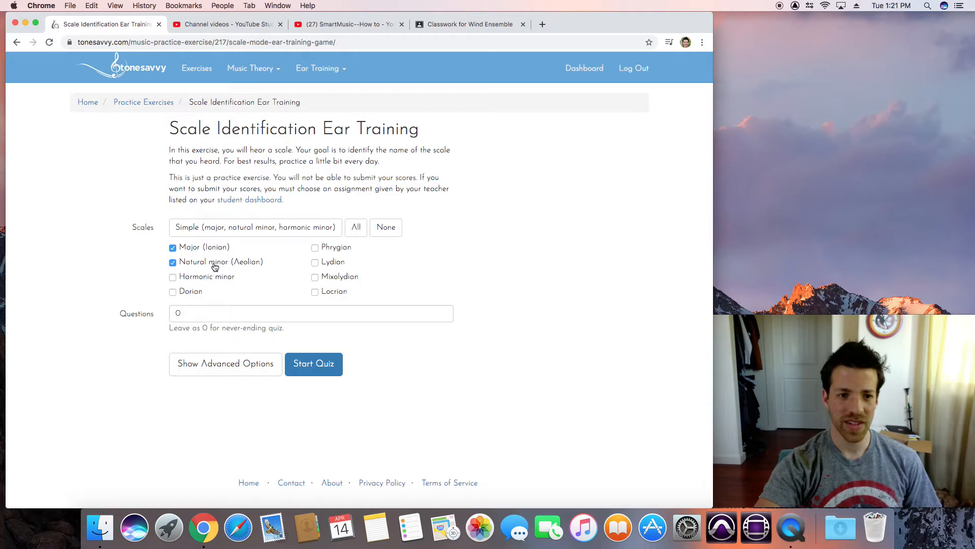
Step: Start the scale quiz, answer three scales correctly, and reopen the Ear Training menu
click(313, 363)
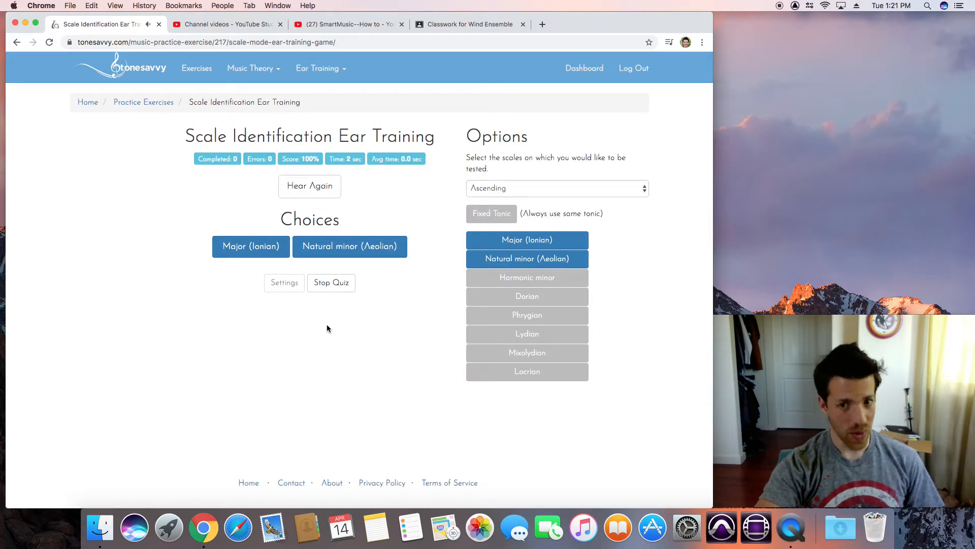
click(250, 245)
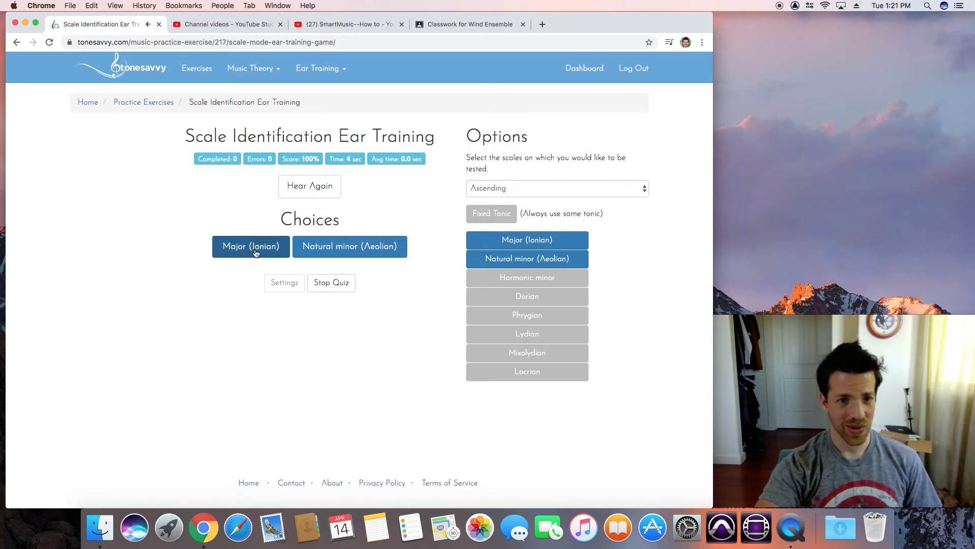
click(250, 246)
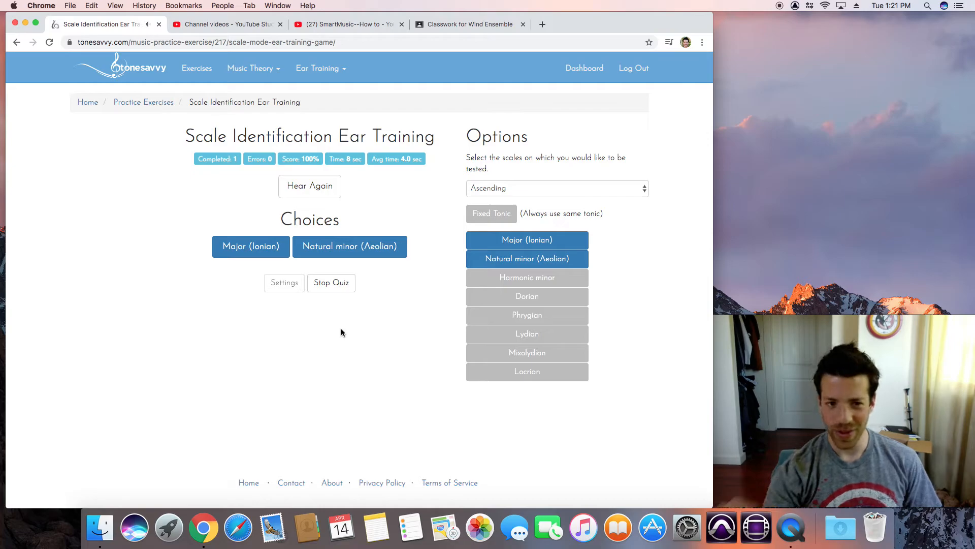
click(310, 186)
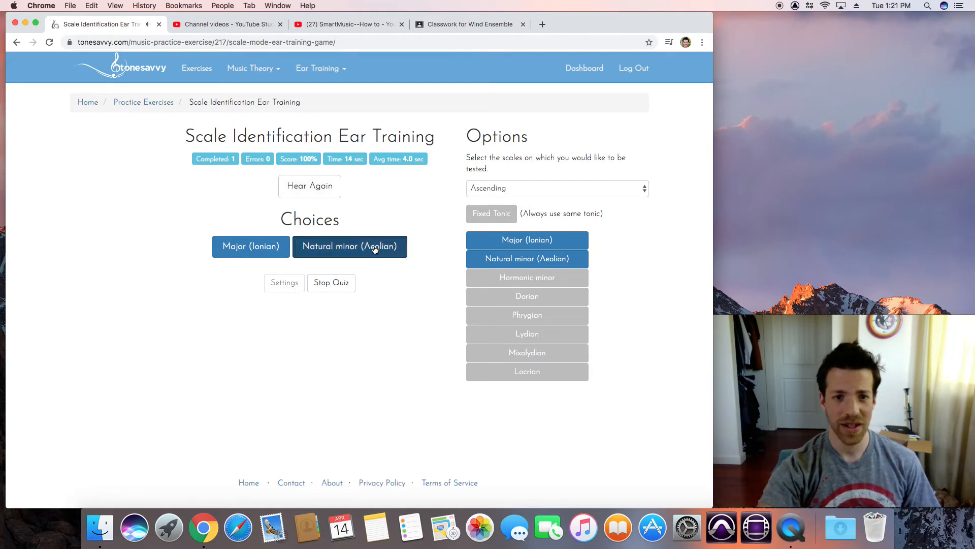
click(350, 246)
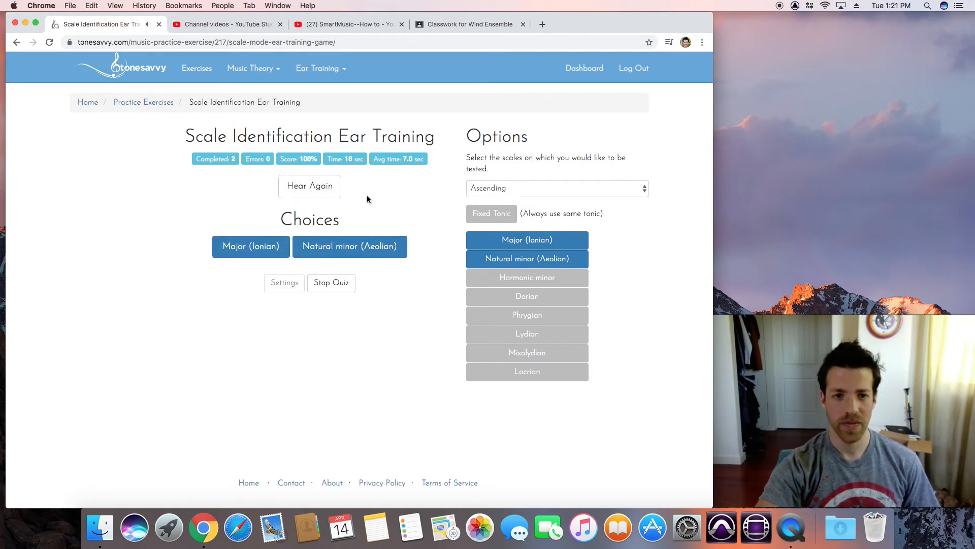
click(250, 246)
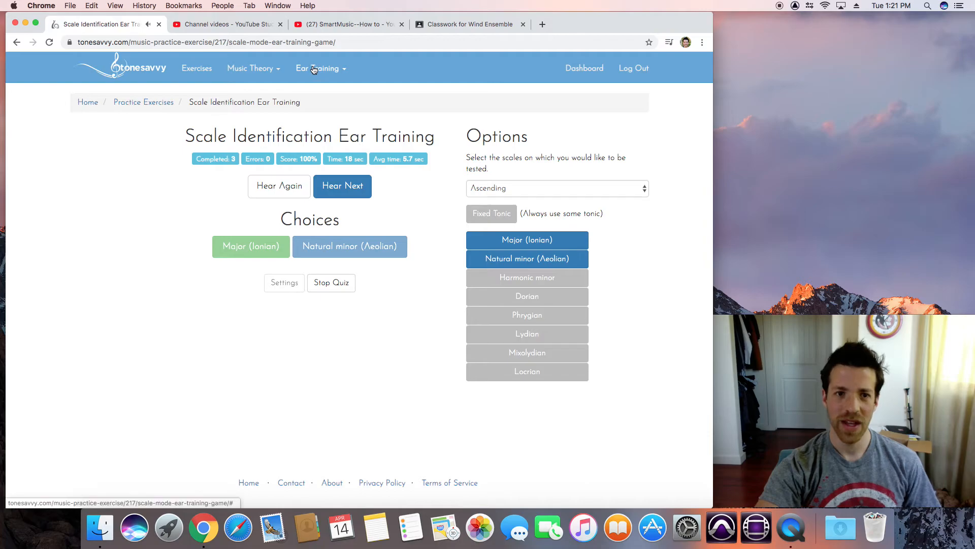
click(320, 68)
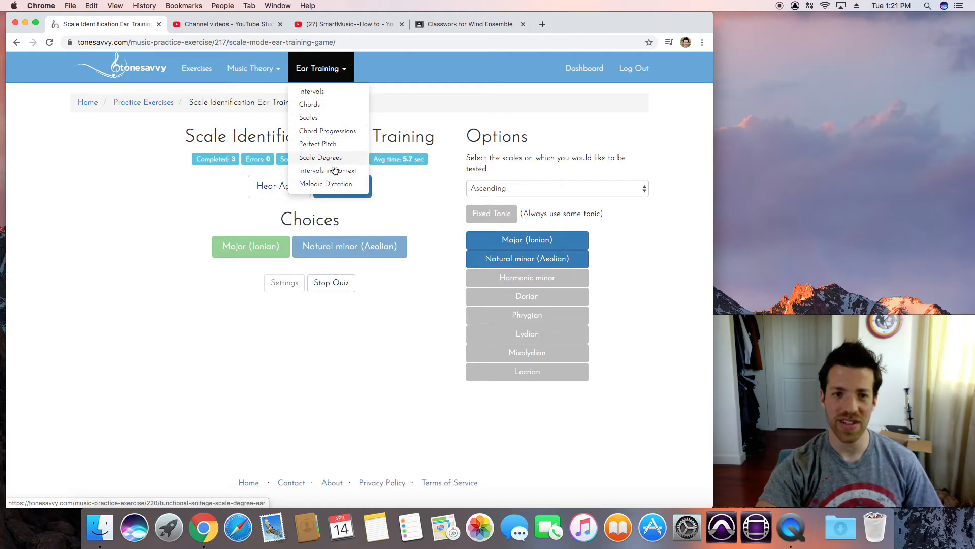
Step: Open Melodic Dictation, keep the Simple 1, 3, 5 note set, and start the quiz
click(326, 182)
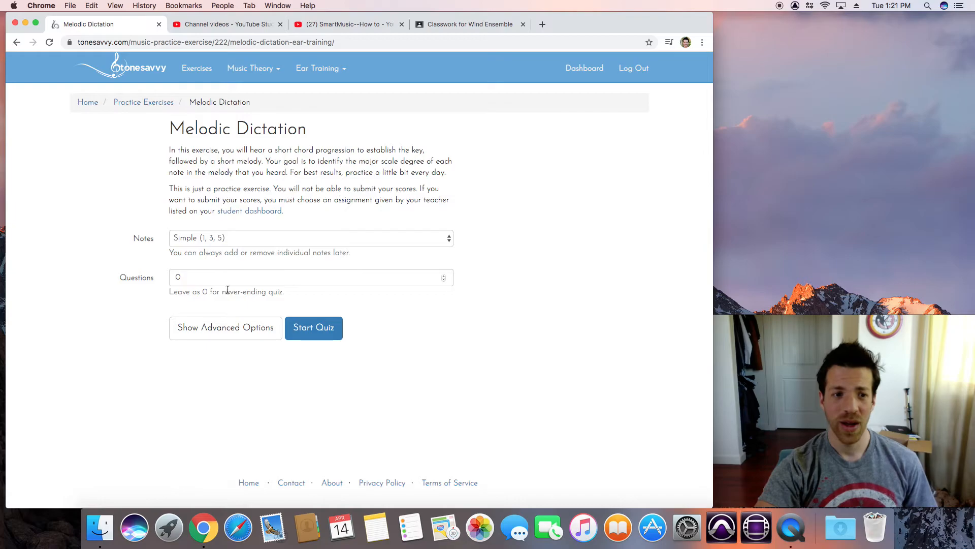
click(309, 238)
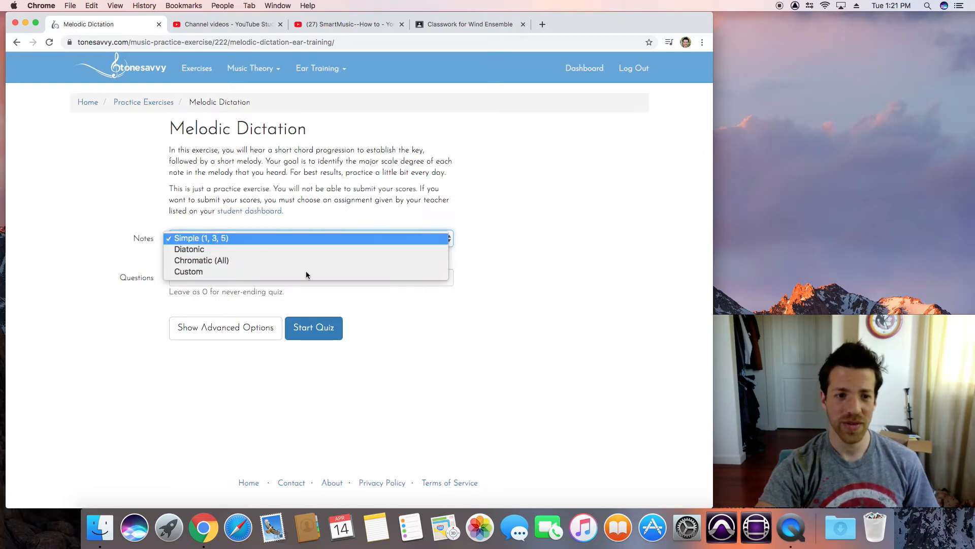
click(202, 238)
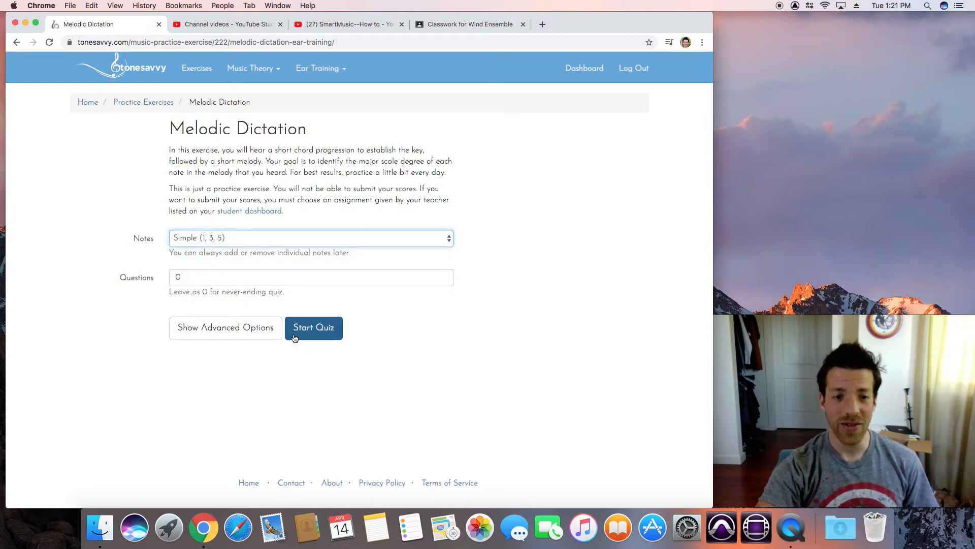
click(313, 327)
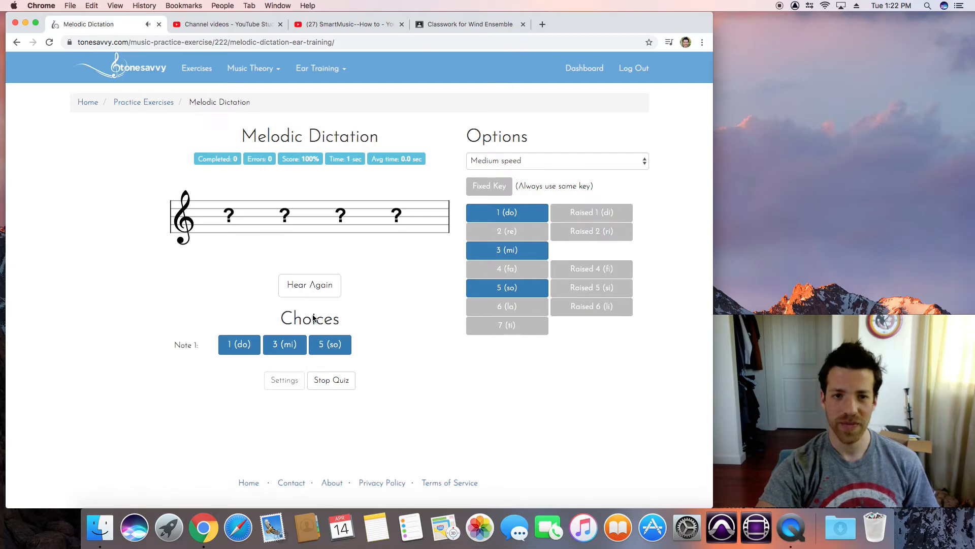
mouse_move(370, 329)
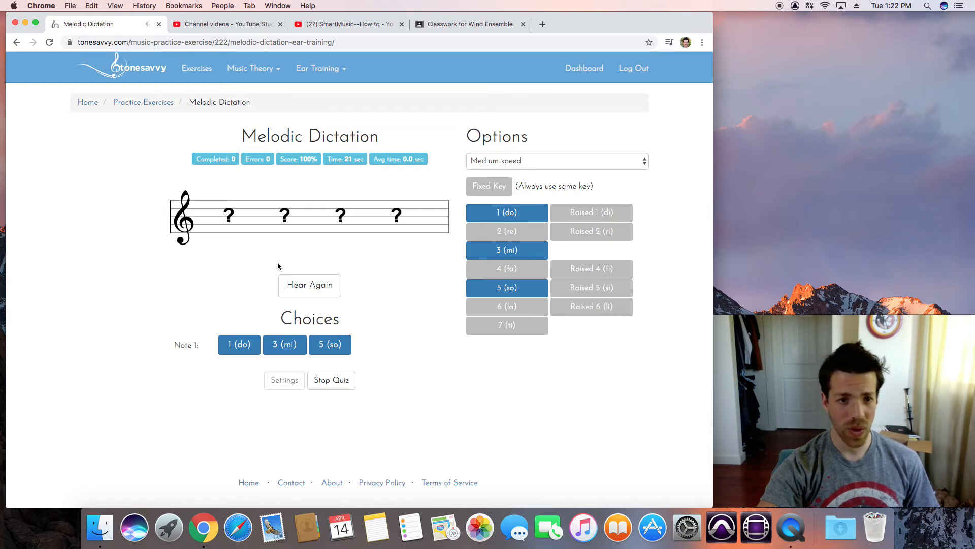
Step: Enter the remaining melody notes, ending on 1 (do), and reopen the Ear Training menu
click(238, 344)
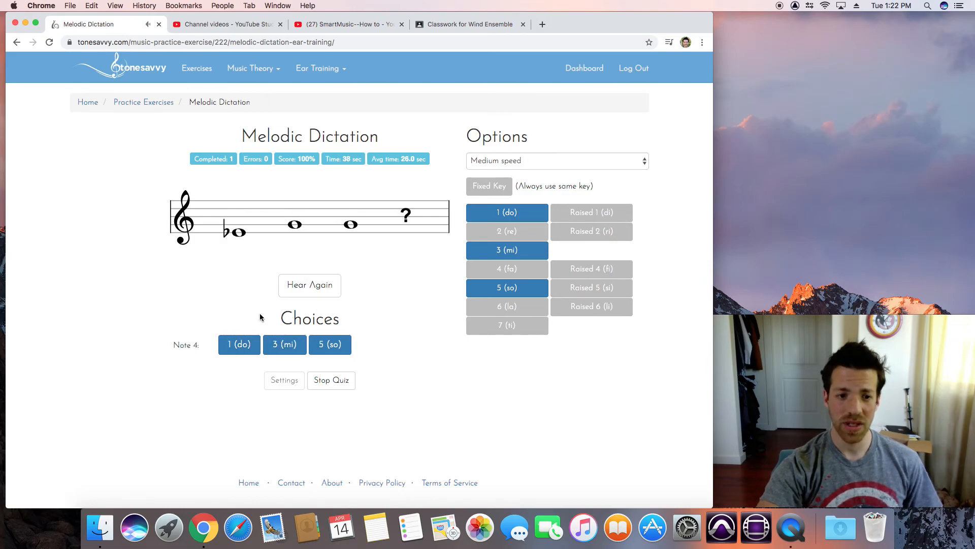
click(239, 345)
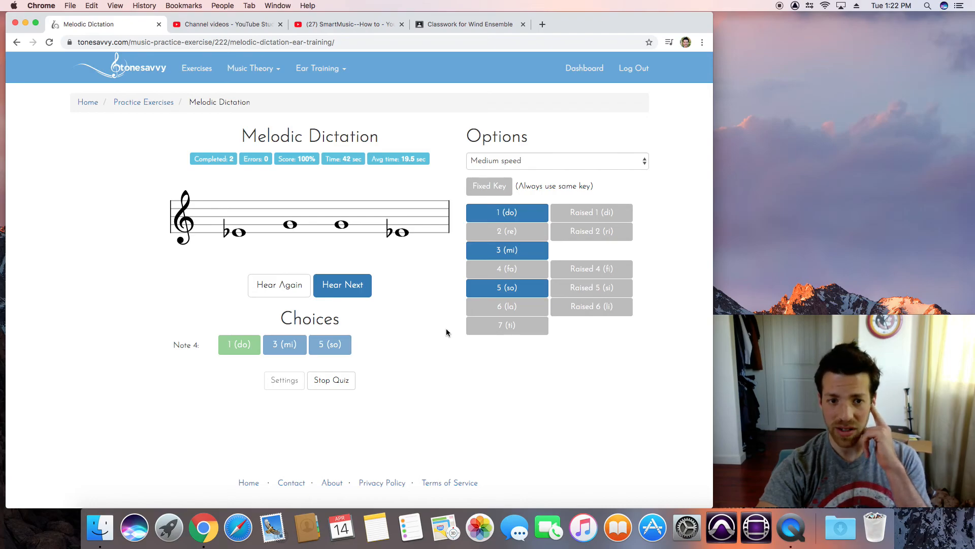
mouse_move(267, 359)
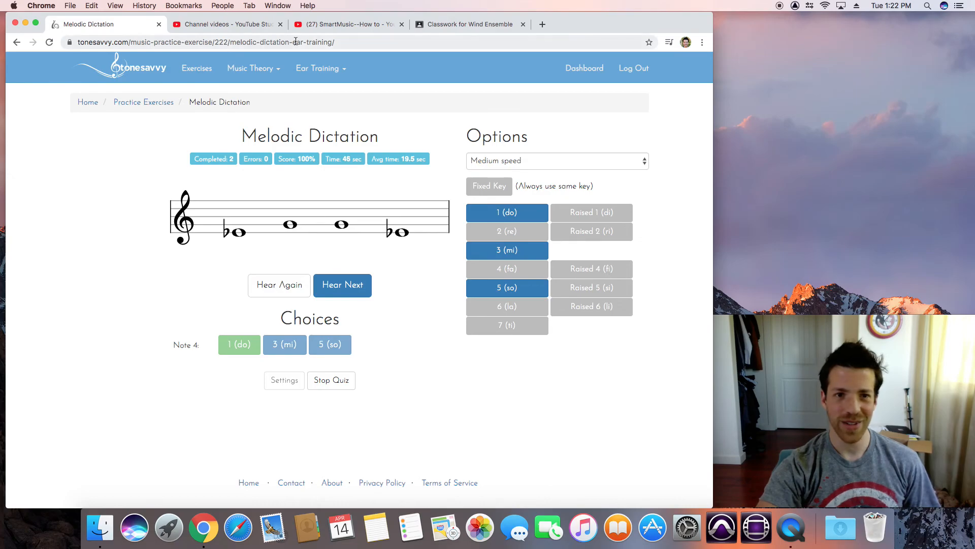
click(317, 67)
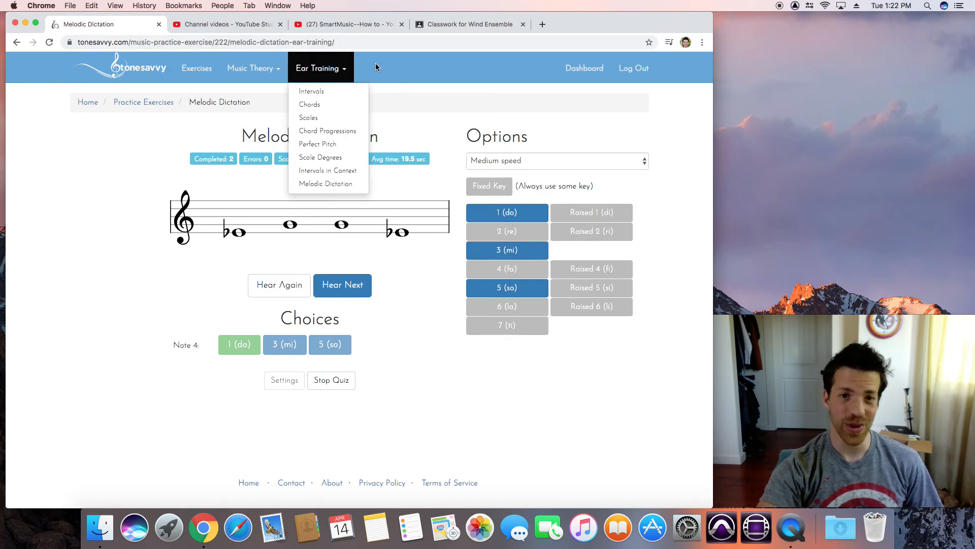
Step: Open the Music Theory dropdown listing exercises from Note Names to Piano Keys
click(250, 67)
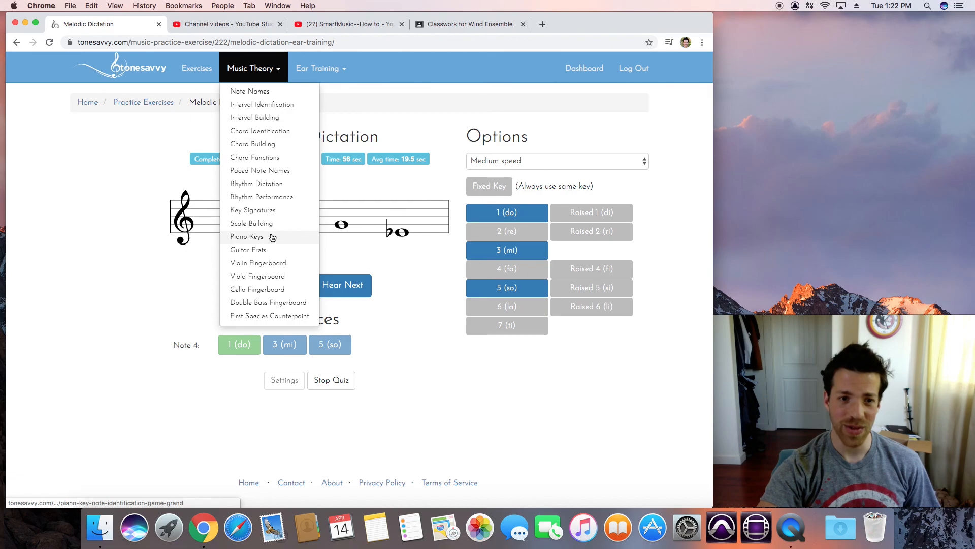
mouse_move(280, 305)
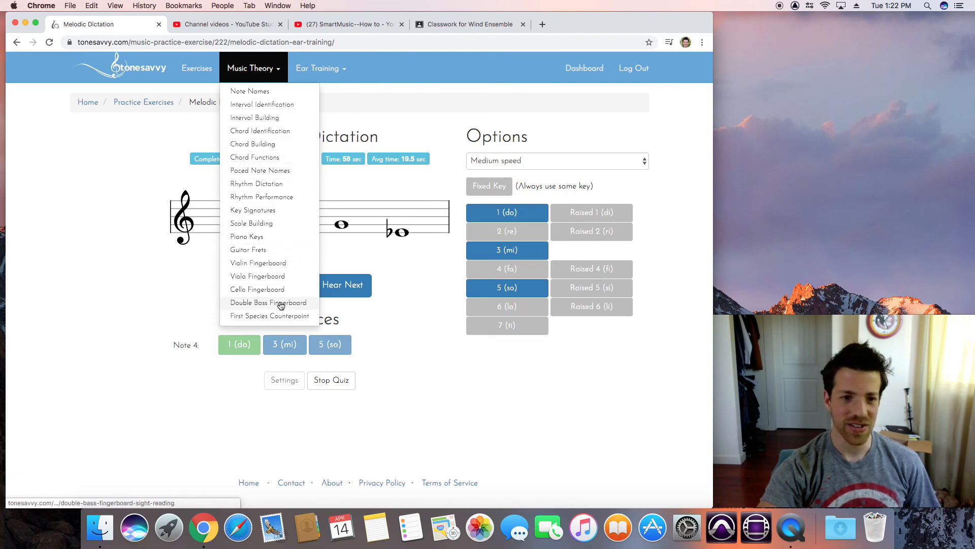